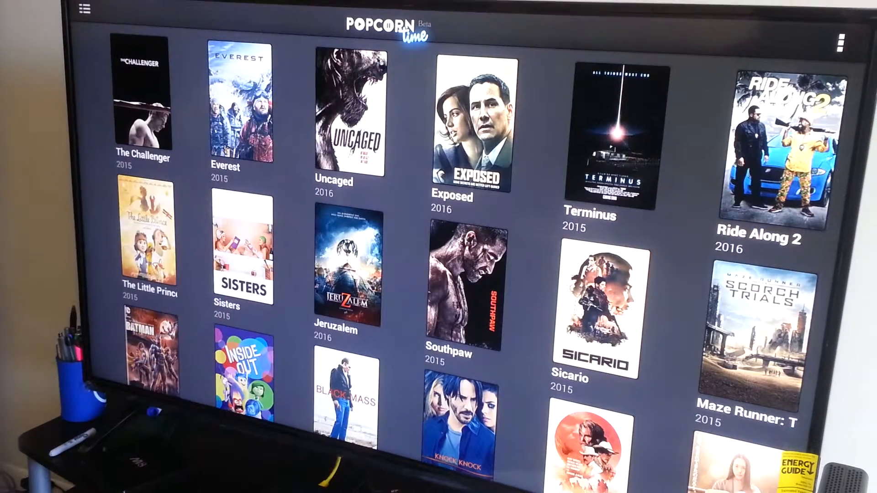
Scroll the Popular movies grid down to John Wick, Ant-Man and Mad Max
{"action": "scroll", "scroll_direction": "down", "scroll_amount": 3}
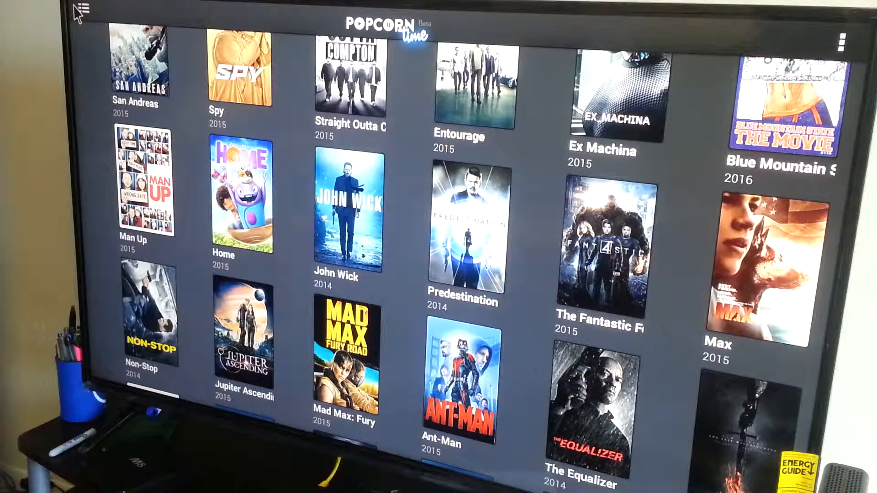
Filter the catalogue to Action from the genre menu, then switch to Adventure
{"action": "left_click", "coordinate": [77, 13]}
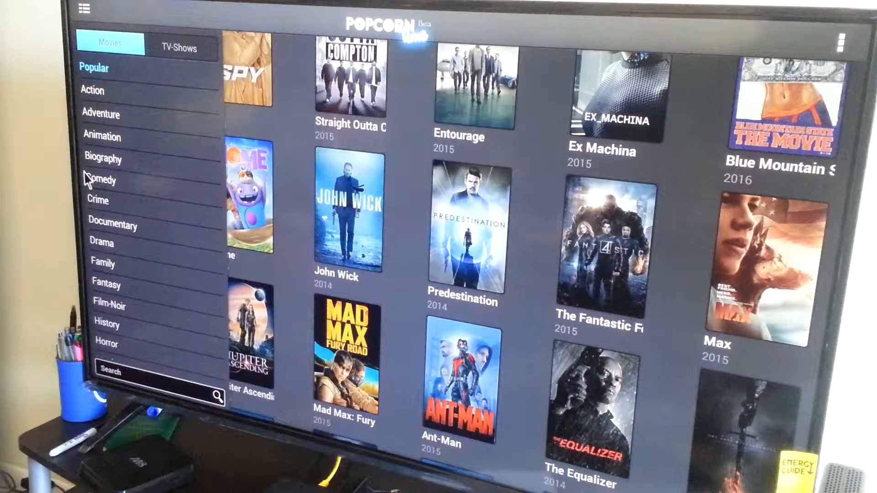
{"action": "mouse_move", "coordinate": [108, 94]}
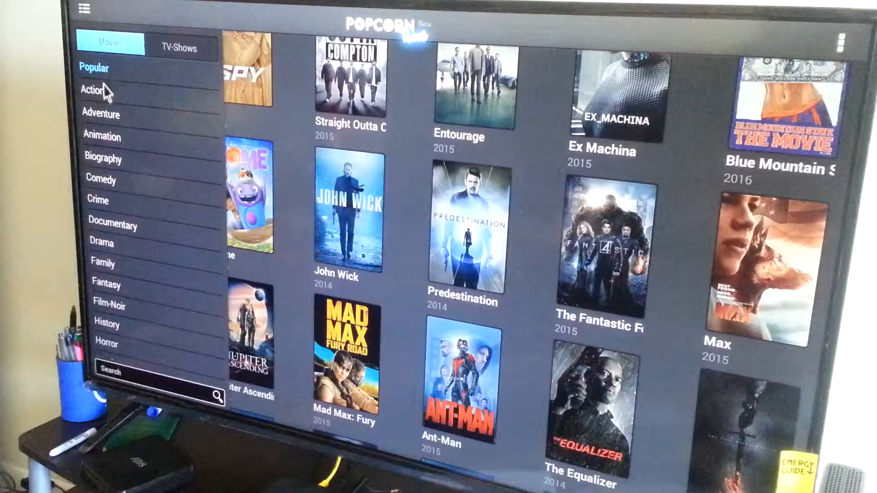
{"action": "left_click", "coordinate": [92, 90]}
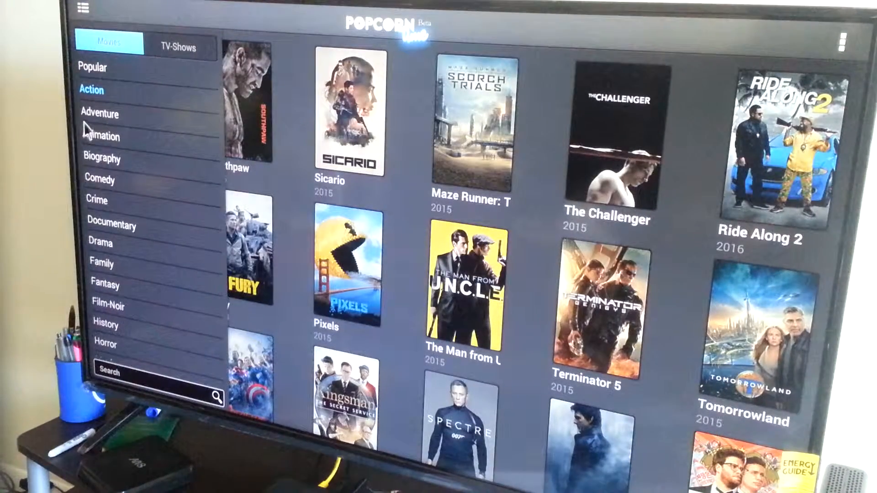
{"action": "left_click", "coordinate": [99, 114]}
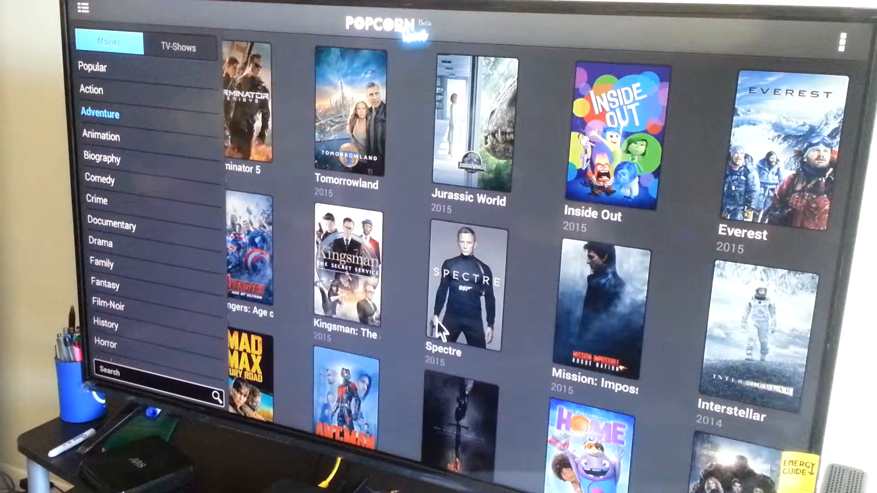
{"action": "mouse_move", "coordinate": [455, 308]}
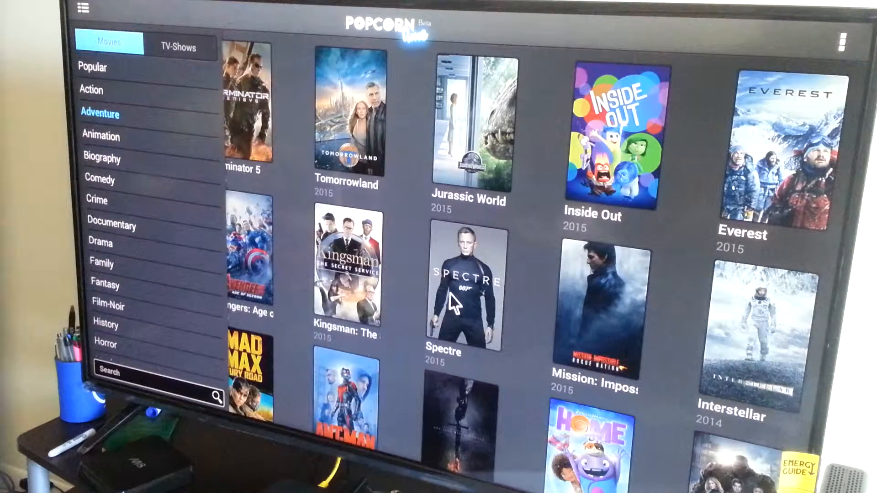
{"action": "mouse_move", "coordinate": [290, 177]}
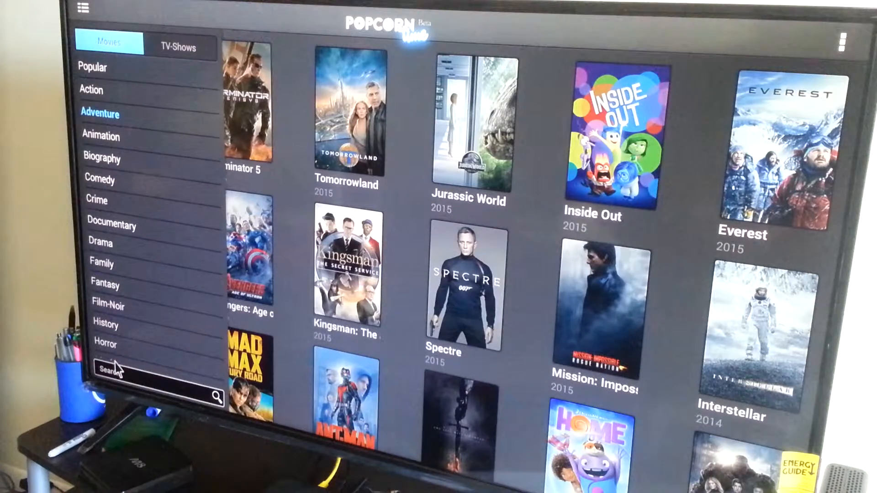
Search titles for "good" to list The Good Guy and Good Will Hunting
{"action": "left_click", "coordinate": [112, 373]}
{"action": "type", "text": "goo"}
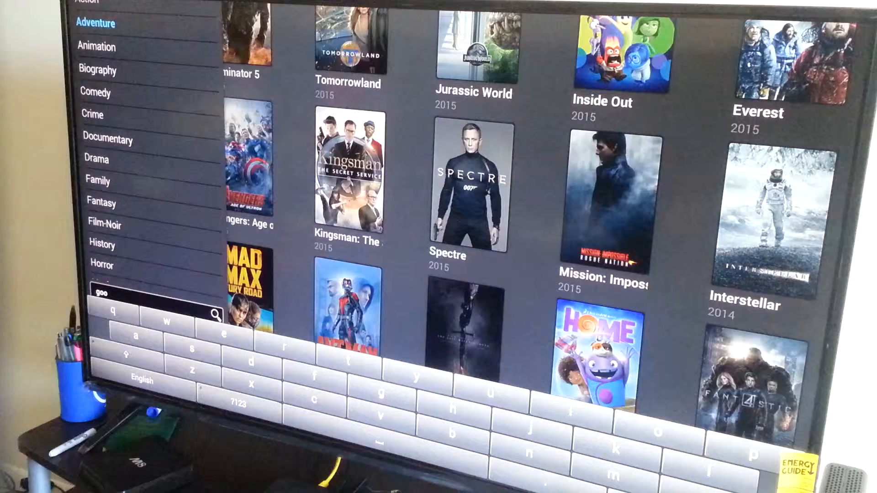
{"action": "type", "text": "d"}
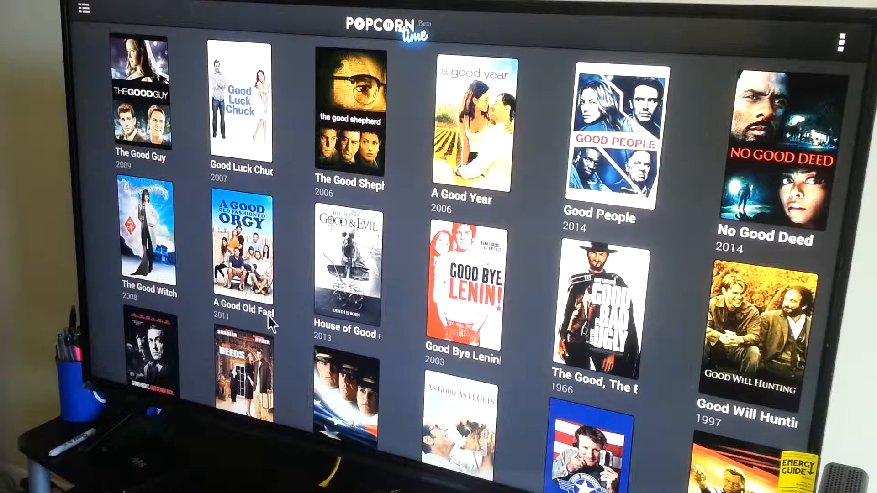
Scroll the "good" results down to The Good Earth, The Good Son and Good Sam
{"action": "scroll", "scroll_direction": "down", "scroll_amount": 3}
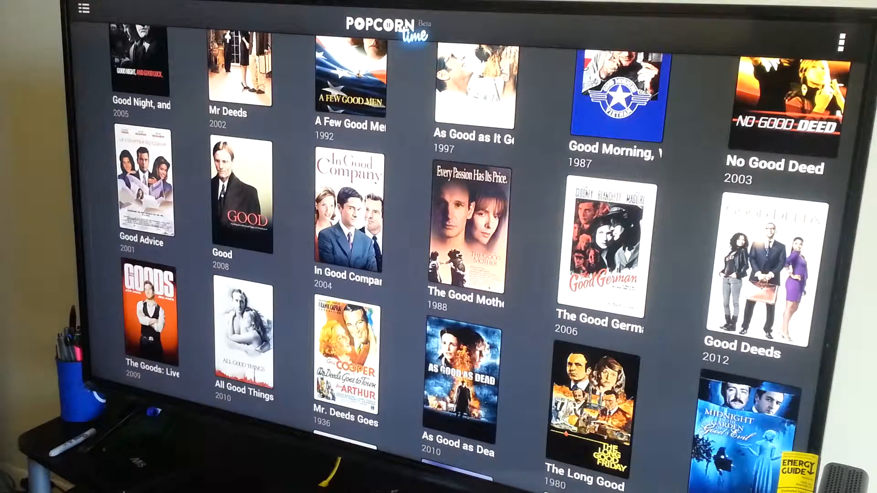
{"action": "scroll", "scroll_direction": "down", "scroll_amount": 3}
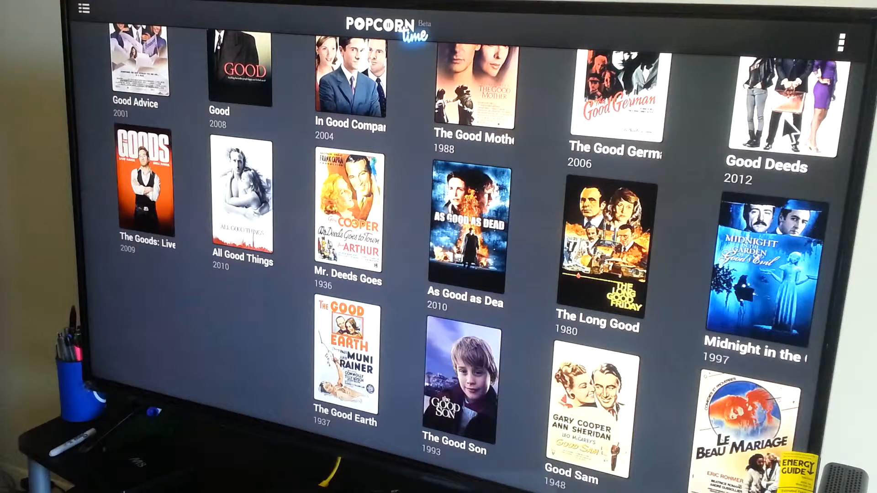
{"action": "left_click", "coordinate": [791, 105]}
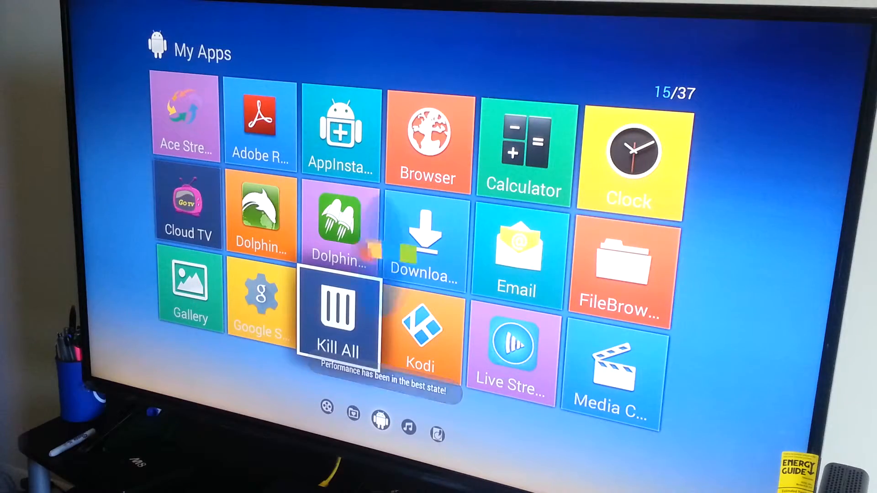
Kill all running apps in My Apps and reach the last app page (37/37)
{"action": "left_click", "coordinate": [337, 317]}
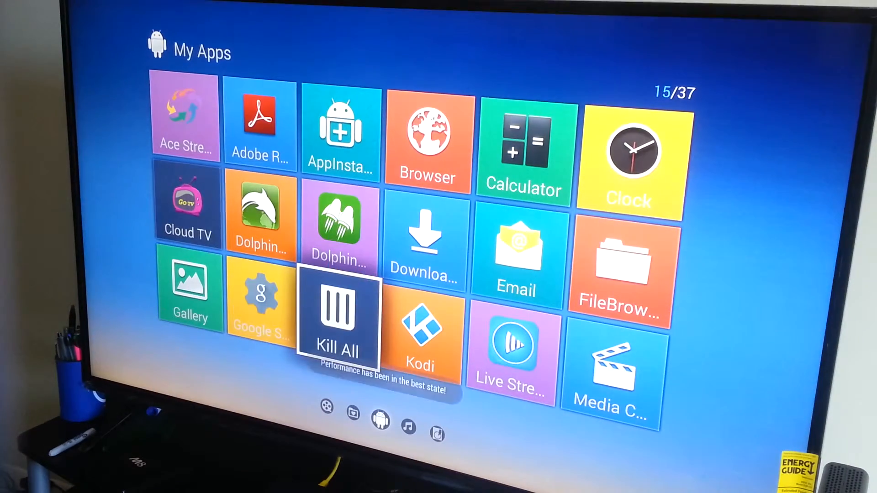
{"action": "left_click", "coordinate": [338, 318]}
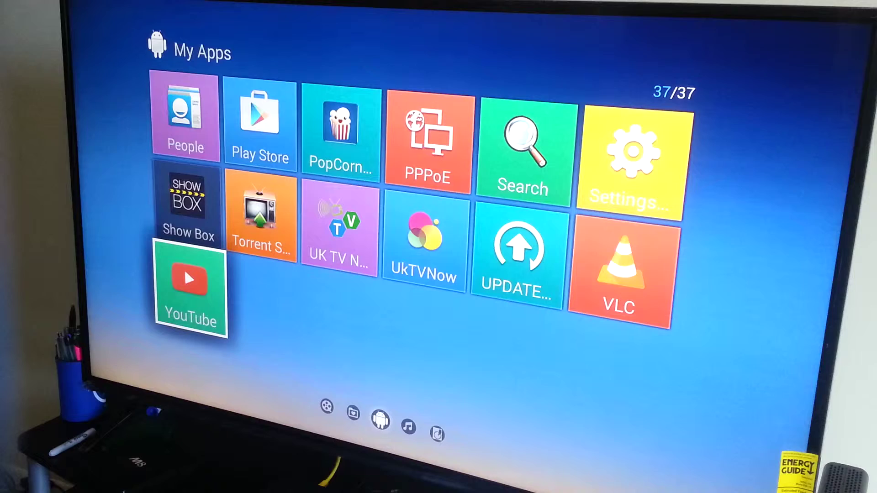
Return to the launcher home and start Popcorn Time from its bottom-row shortcut
{"action": "key", "text": "Back"}
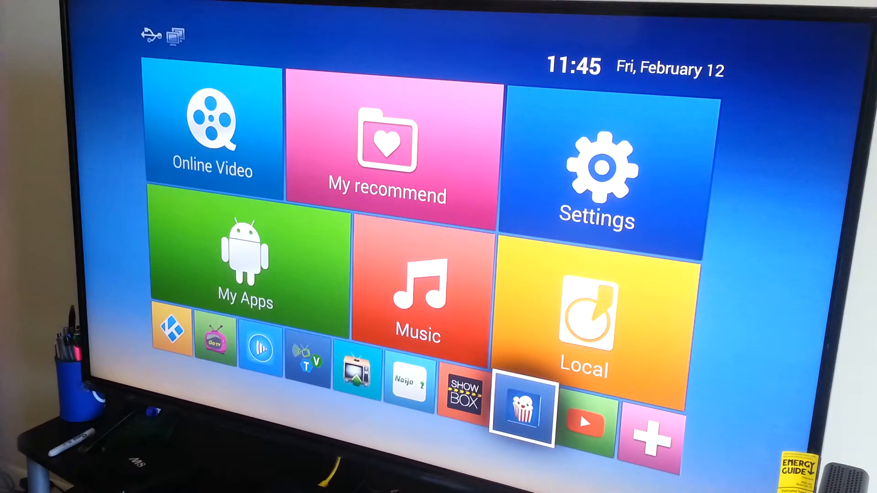
{"action": "left_click", "coordinate": [524, 410]}
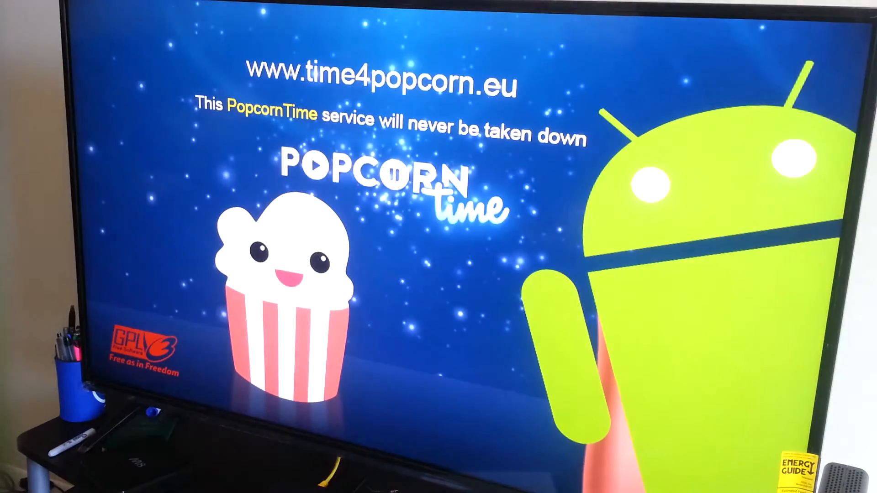